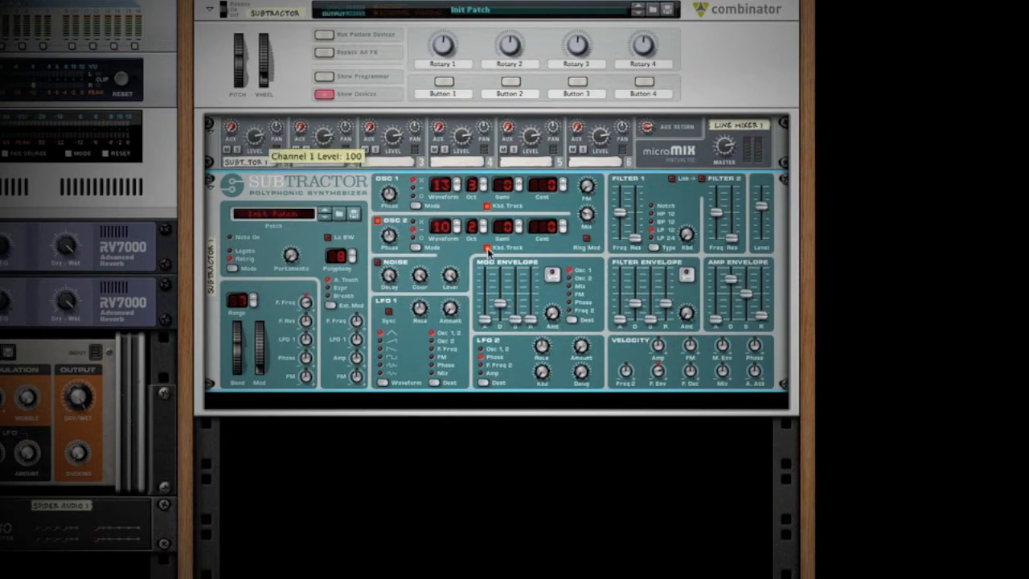
mouse_move(593, 245)
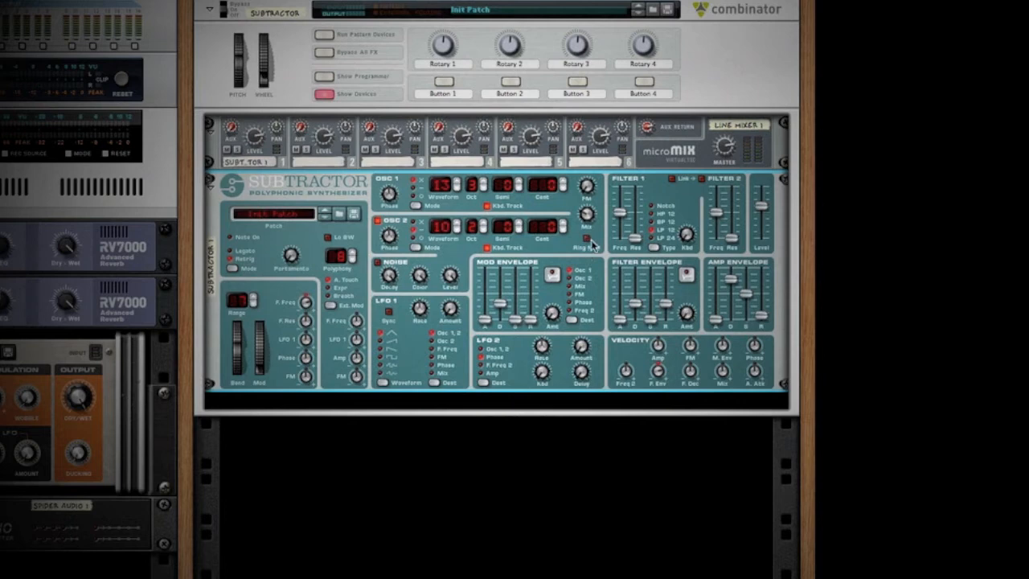
mouse_move(587, 241)
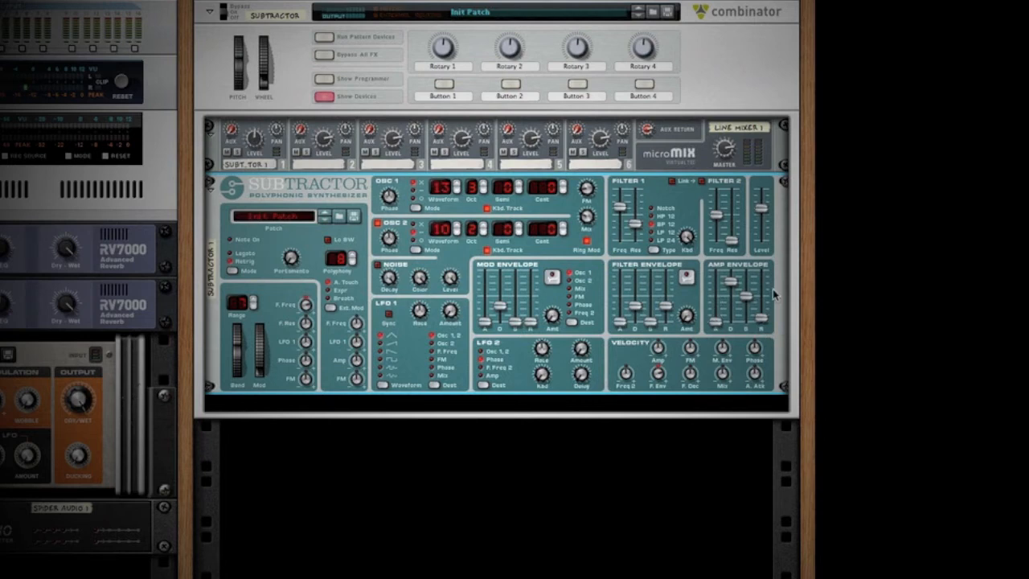
mouse_move(737, 302)
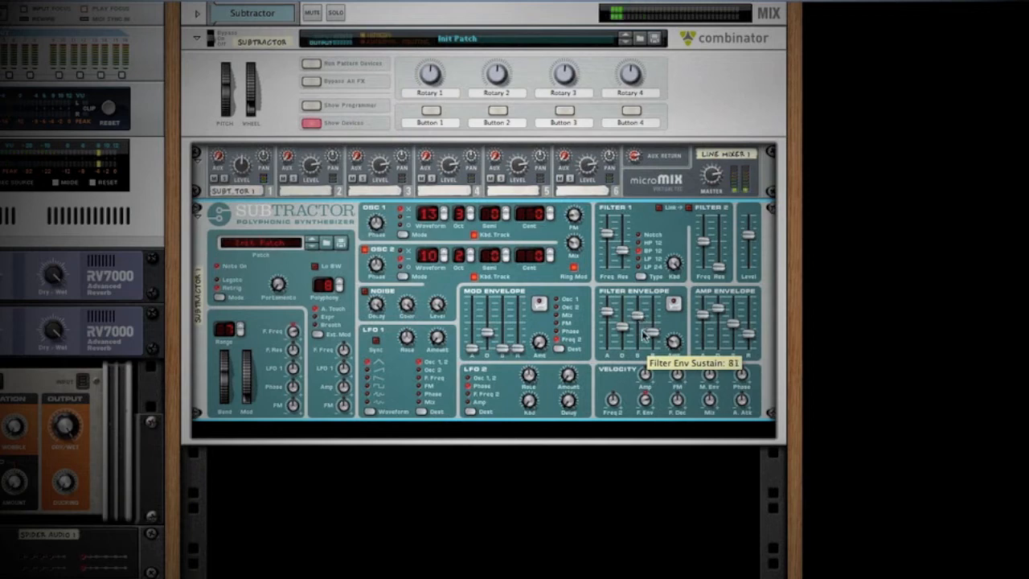
mouse_move(473, 341)
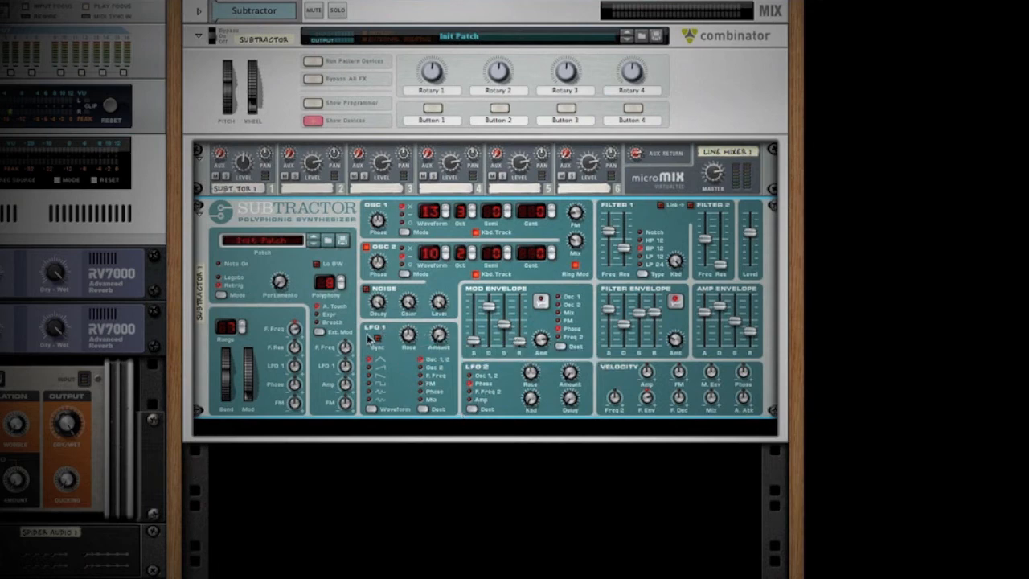
mouse_move(409, 382)
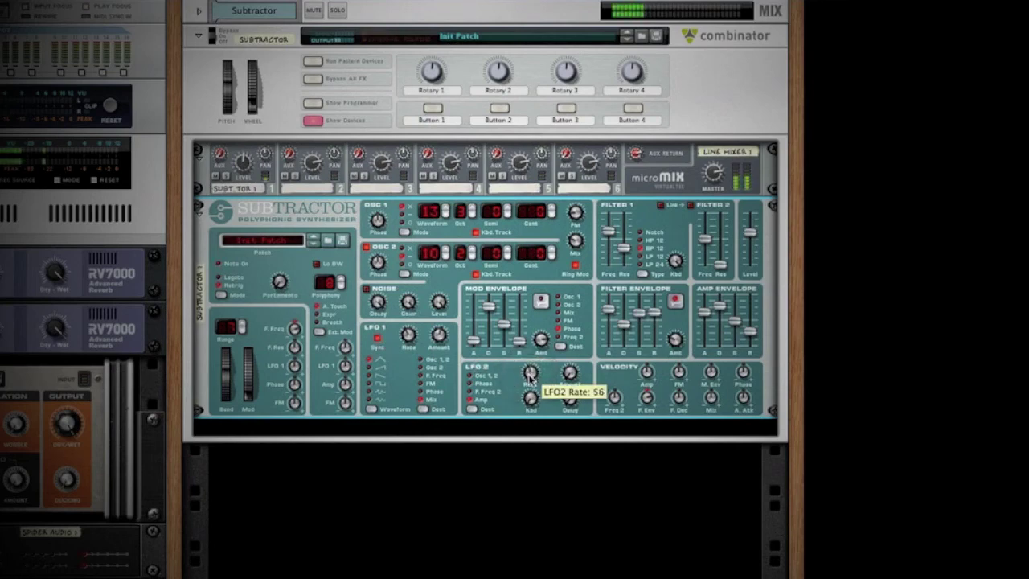
Set the Subtractor's LFO 2 Rate knob to 66
left_click_drag(529, 373, 529, 362)
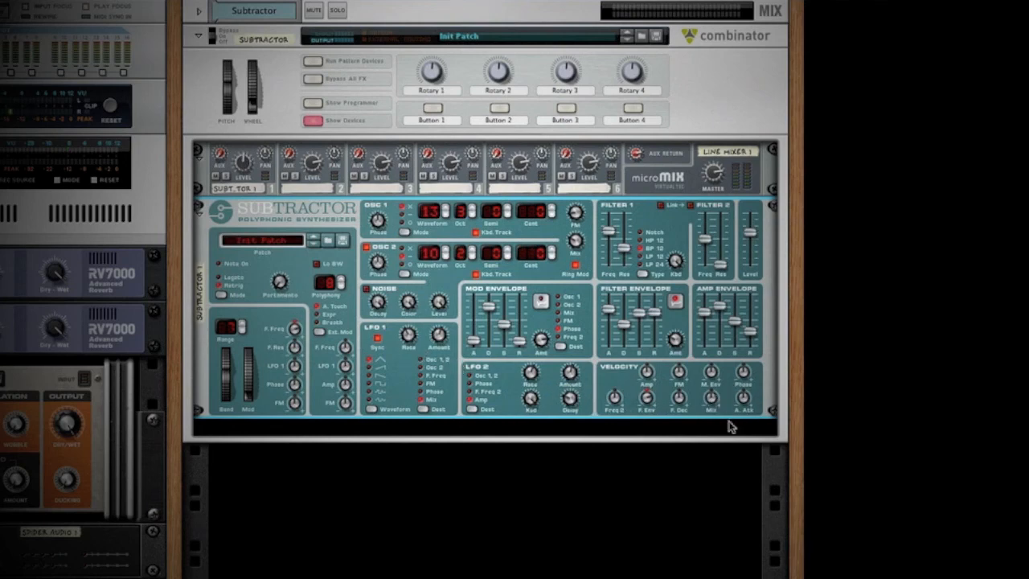
mouse_move(711, 354)
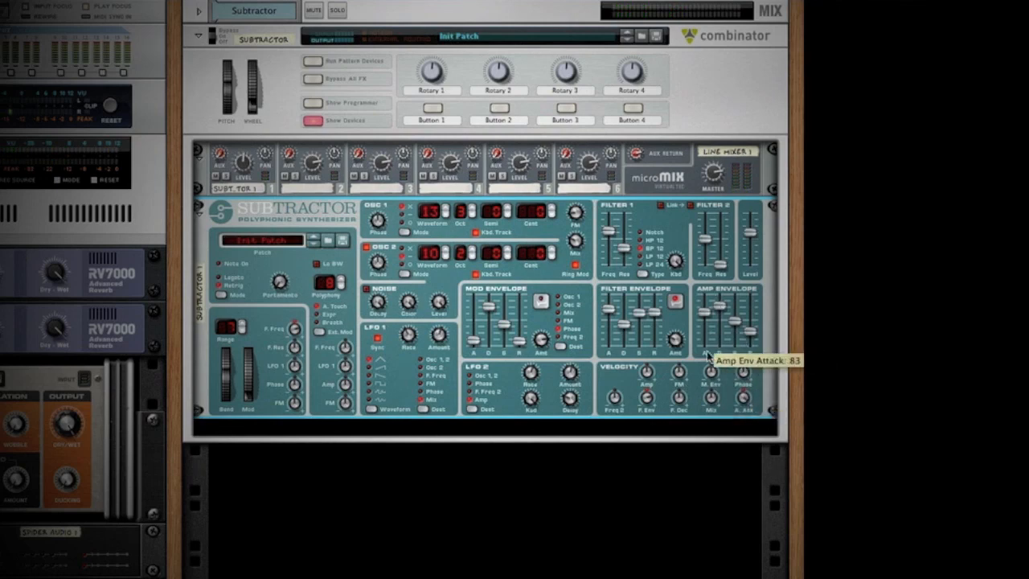
mouse_move(706, 508)
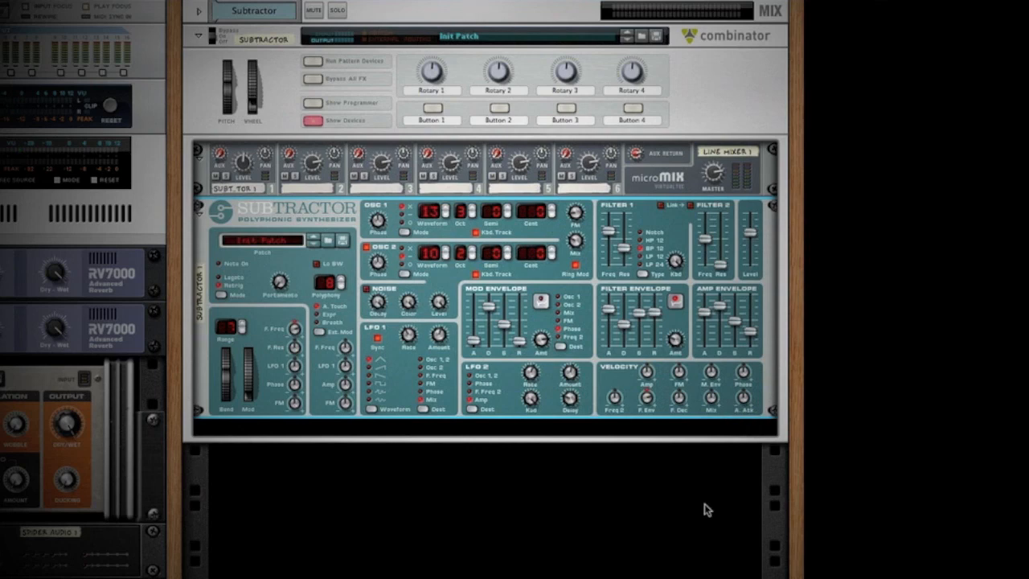